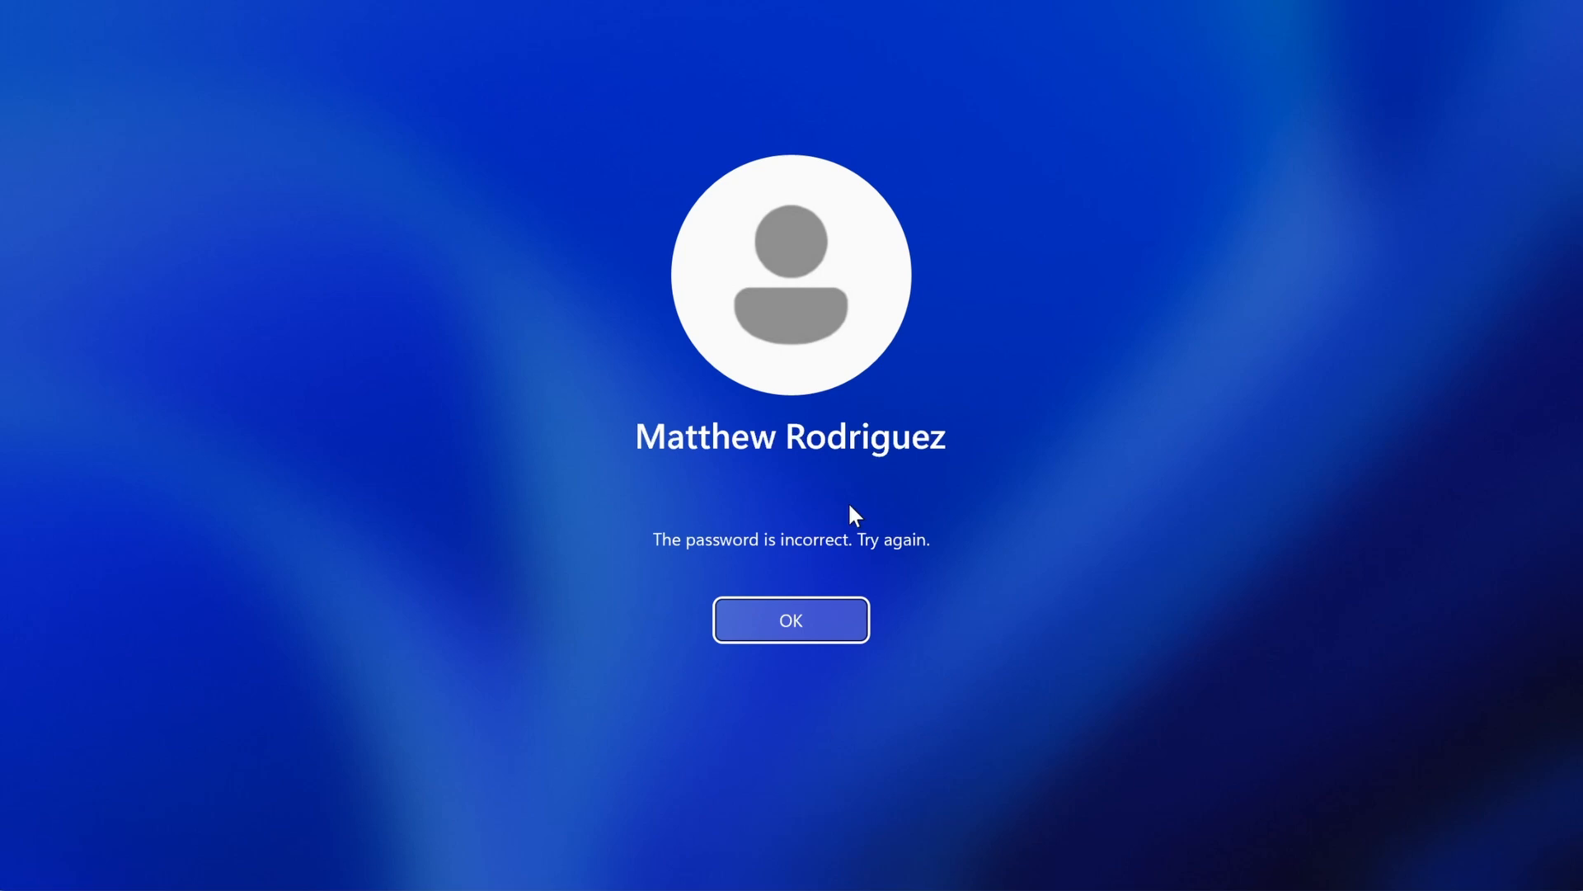
{"action": "left_click", "coordinate": [791, 620]}
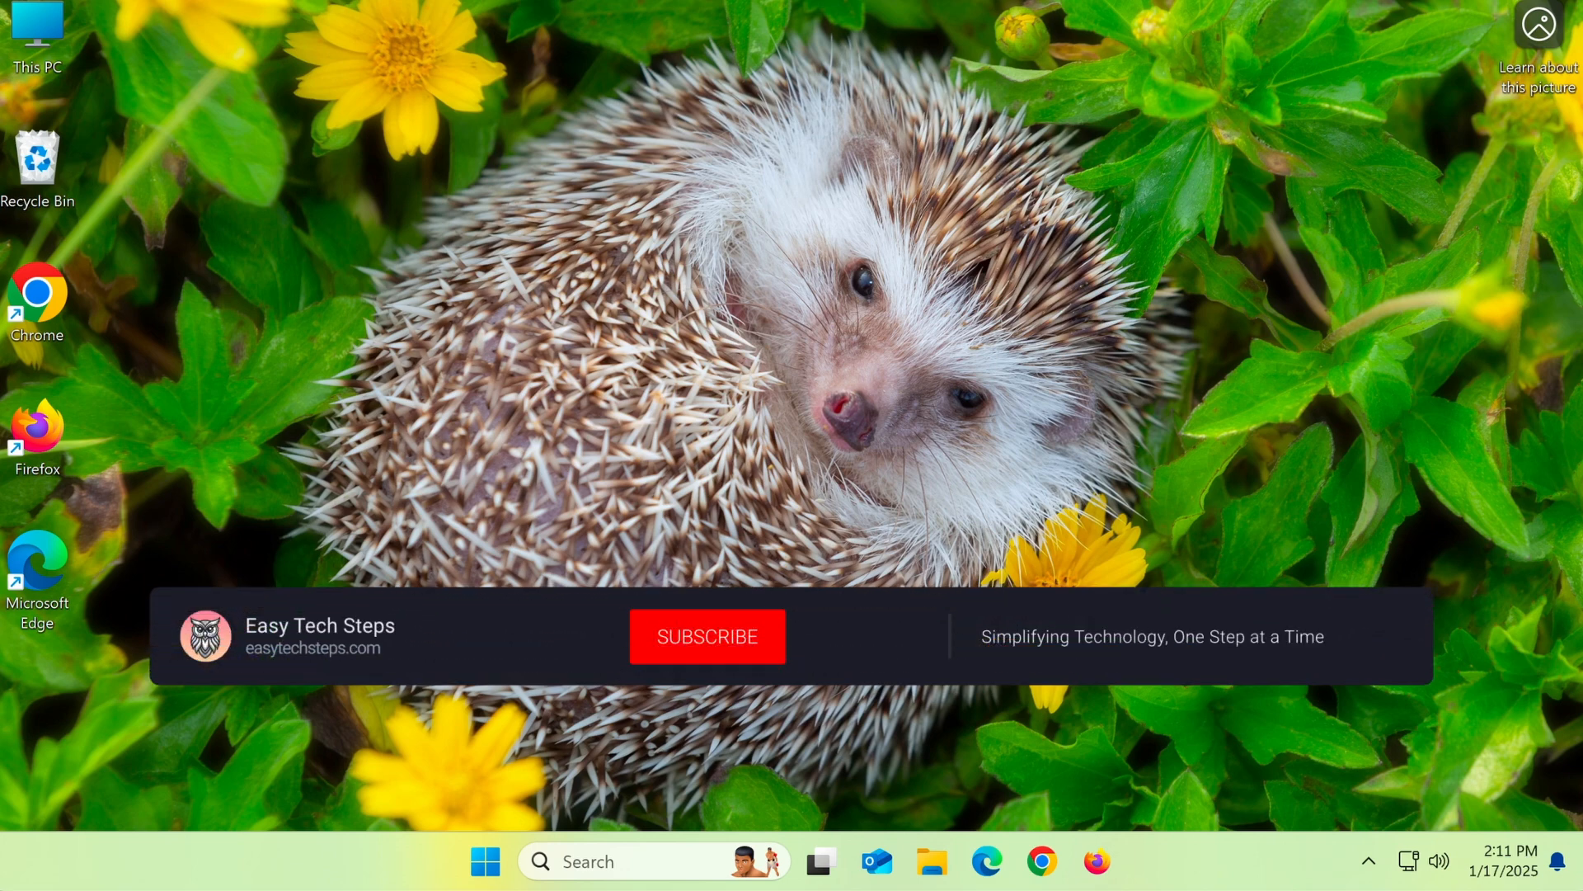
{"action": "left_click", "coordinate": [706, 635]}
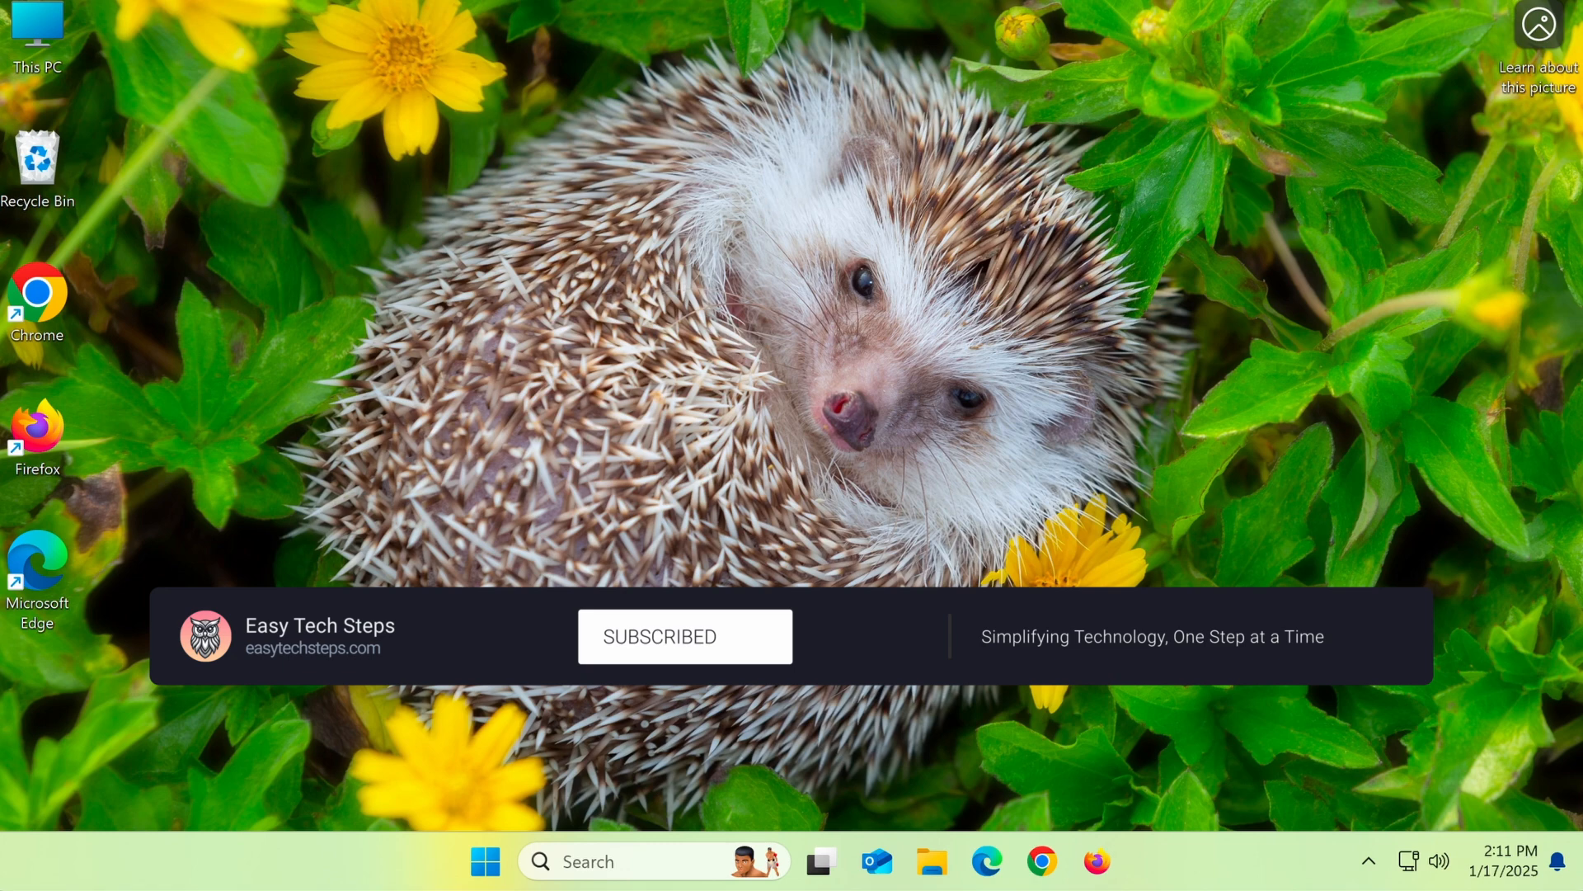